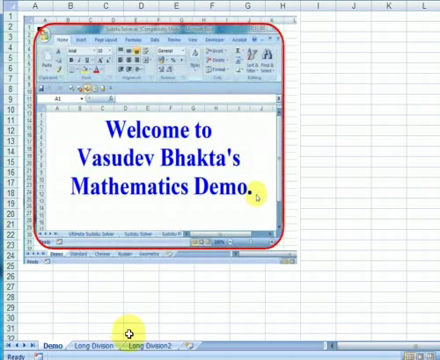
{"action": "mouse_move", "coordinate": [172, 312]}
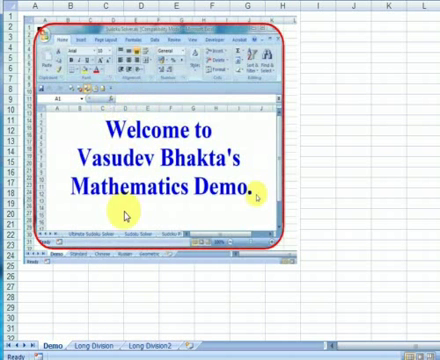
Step: Switch from the welcome sheet to the Long Division worksheet
{"action": "left_click", "coordinate": [90, 346]}
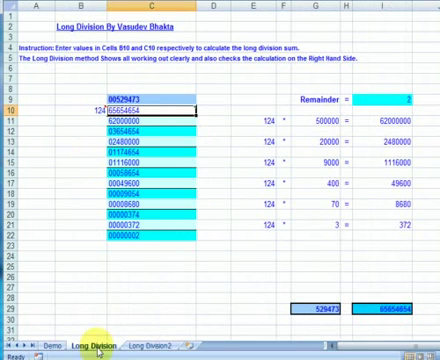
{"action": "mouse_move", "coordinate": [176, 312]}
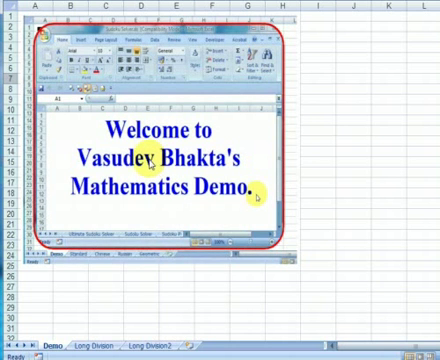
Step: Return toward the welcome sheet, revealing the dividend cell's 'Enter cardinal value here' prompt
{"action": "right_click", "coordinate": [180, 180]}
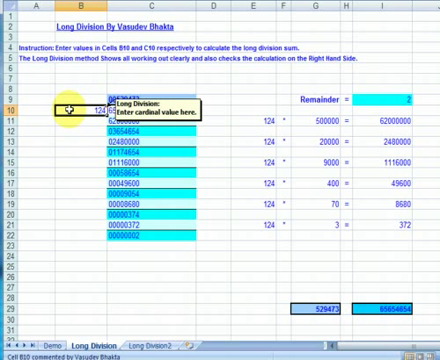
{"action": "type", "text": "14562585555"}
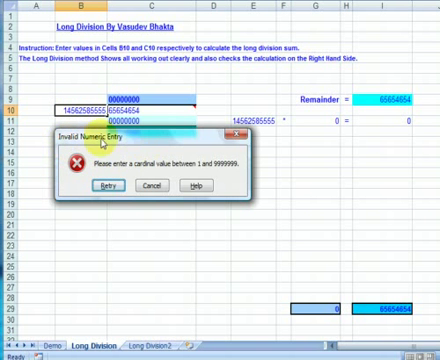
{"action": "mouse_move", "coordinate": [70, 160]}
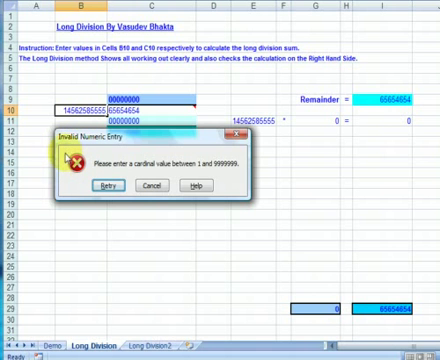
{"action": "mouse_move", "coordinate": [130, 178]}
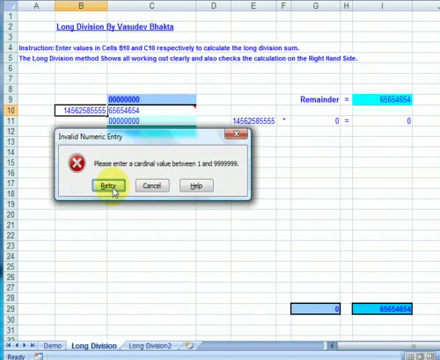
{"action": "mouse_move", "coordinate": [204, 186]}
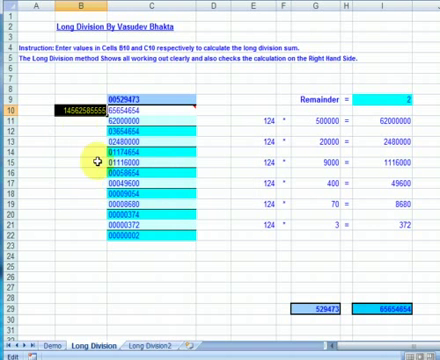
{"action": "mouse_move", "coordinate": [144, 176]}
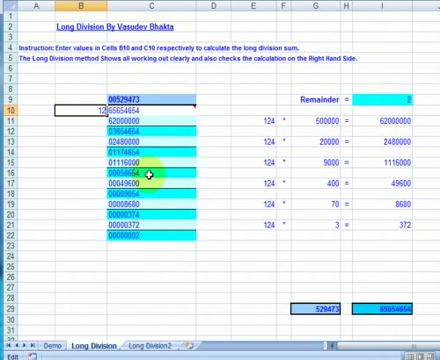
{"action": "type", "text": "124"}
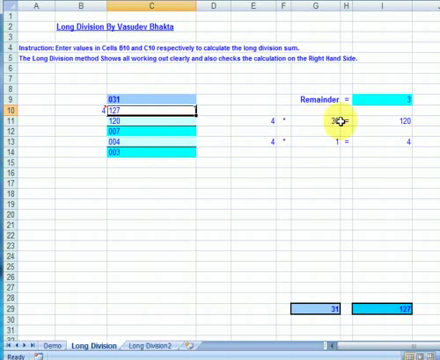
{"action": "mouse_move", "coordinate": [330, 120]}
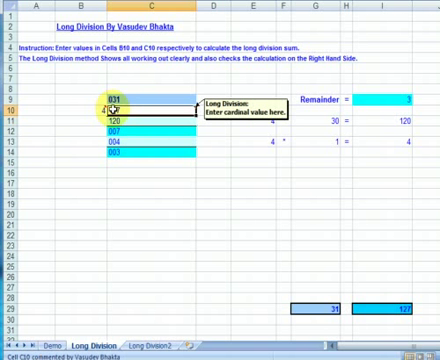
Step: Enter 127 as the new dividend on the Long Division sheet
{"action": "type", "text": "127"}
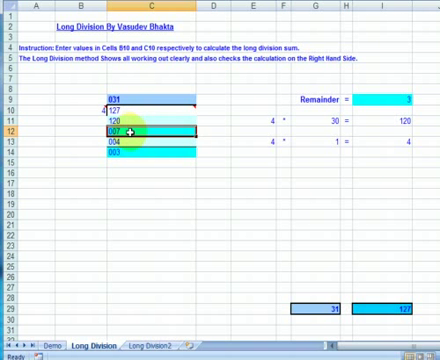
{"action": "mouse_move", "coordinate": [290, 132]}
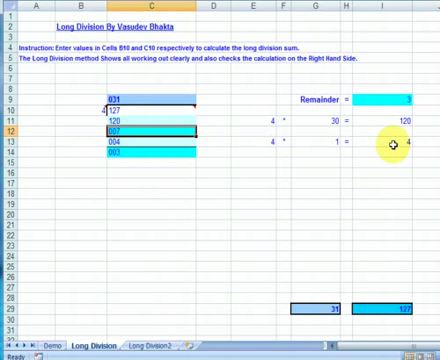
{"action": "mouse_move", "coordinate": [308, 156]}
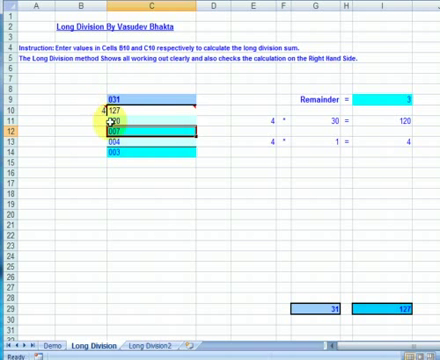
{"action": "mouse_move", "coordinate": [308, 142]}
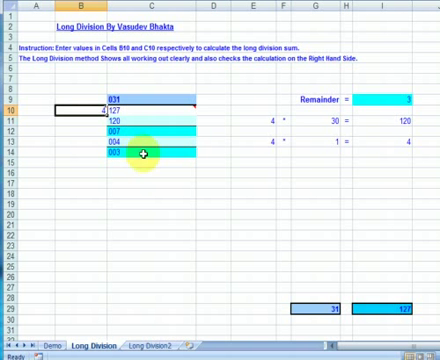
{"action": "mouse_move", "coordinate": [176, 206]}
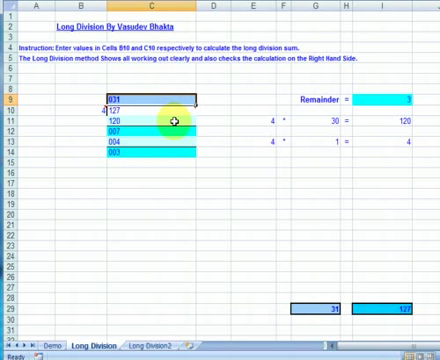
{"action": "mouse_move", "coordinate": [322, 100]}
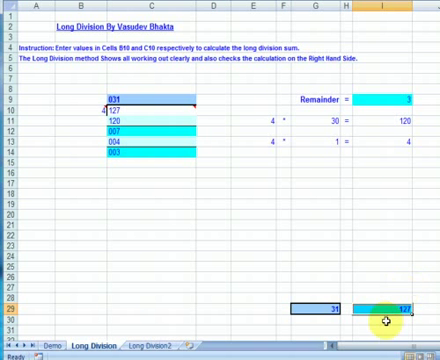
{"action": "mouse_move", "coordinate": [276, 276]}
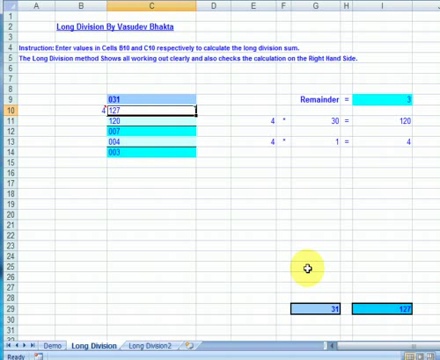
{"action": "mouse_move", "coordinate": [96, 108]}
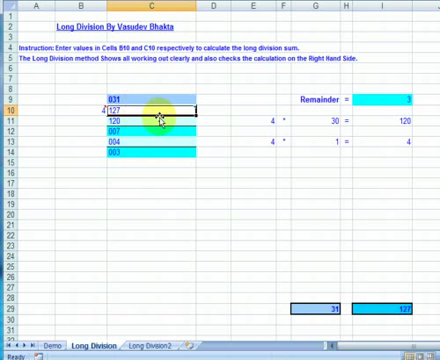
Step: Enter 24563 as the dividend so the 214 × 100 and 214 × 40 steps recalculate
{"action": "type", "text": "245638"}
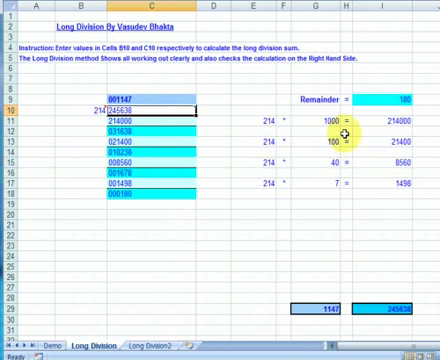
{"action": "mouse_move", "coordinate": [260, 168]}
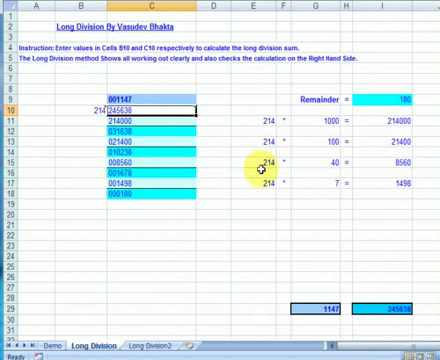
{"action": "mouse_move", "coordinate": [314, 160]}
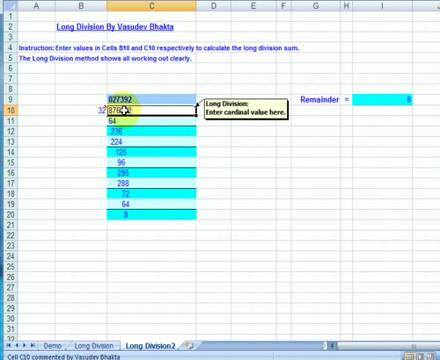
Step: Enter divisor 11 and dividend 131 on Long Division 2, showing remainder 10
{"action": "type", "text": "1"}
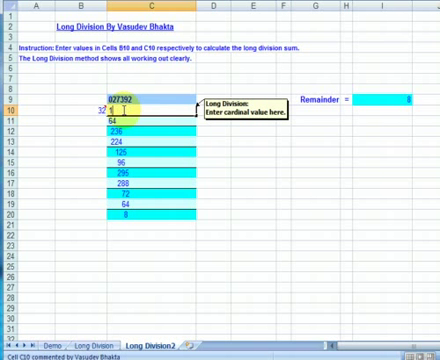
{"action": "type", "text": "131"}
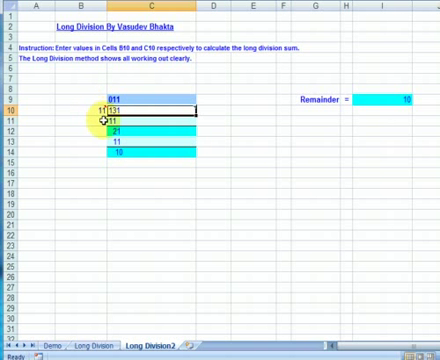
{"action": "mouse_move", "coordinate": [256, 224]}
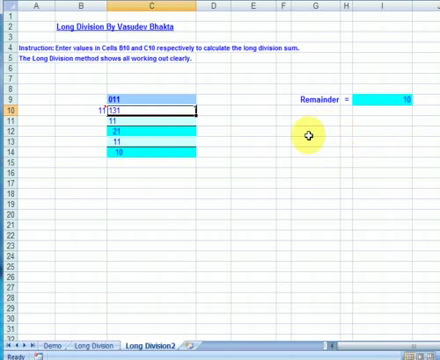
{"action": "mouse_move", "coordinate": [312, 120]}
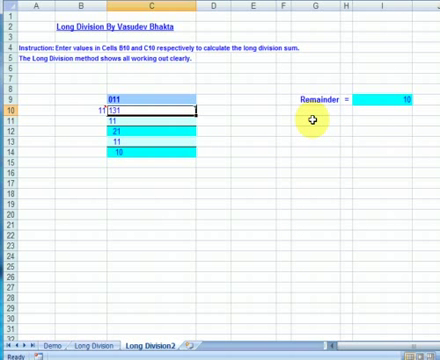
{"action": "mouse_move", "coordinate": [310, 122]}
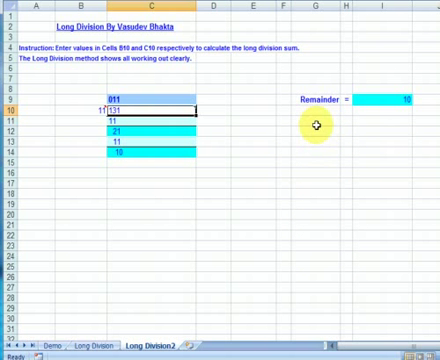
{"action": "mouse_move", "coordinate": [410, 144]}
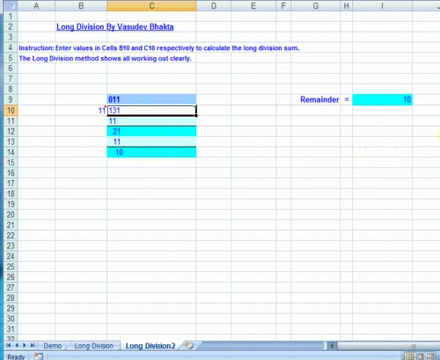
{"action": "mouse_move", "coordinate": [424, 196]}
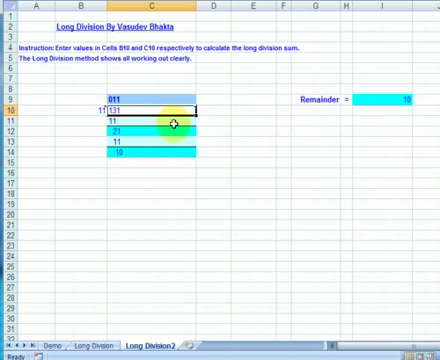
{"action": "mouse_move", "coordinate": [196, 162]}
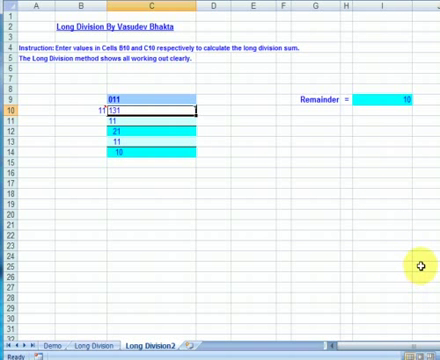
{"action": "mouse_move", "coordinate": [238, 232]}
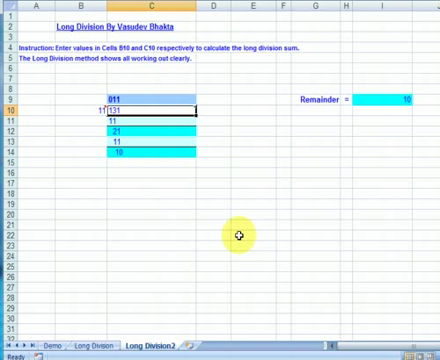
{"action": "mouse_move", "coordinate": [108, 108]}
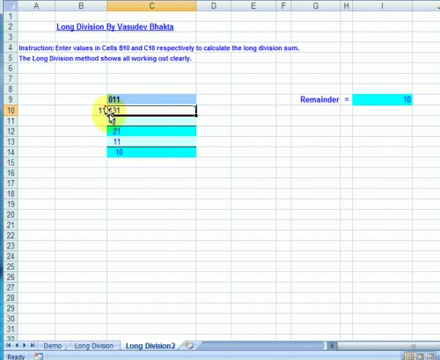
{"action": "mouse_move", "coordinate": [96, 112]}
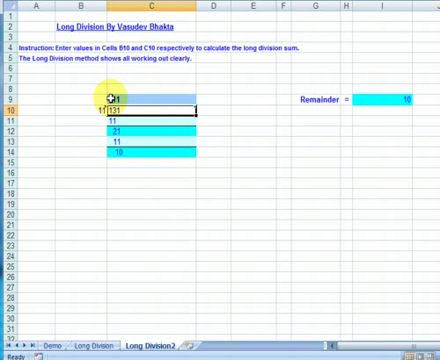
{"action": "mouse_move", "coordinate": [112, 108]}
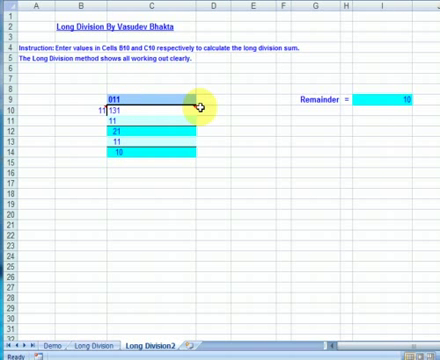
{"action": "mouse_move", "coordinate": [96, 108]}
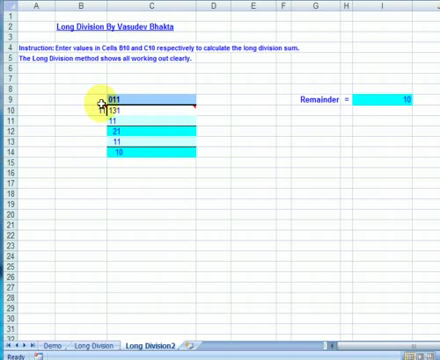
{"action": "mouse_move", "coordinate": [98, 106]}
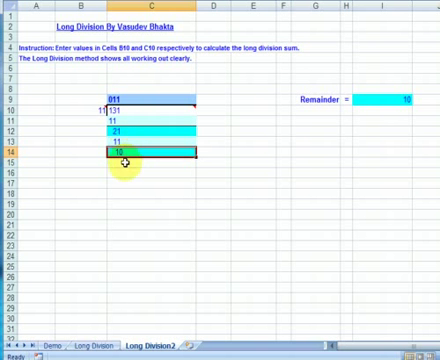
{"action": "mouse_move", "coordinate": [400, 96]}
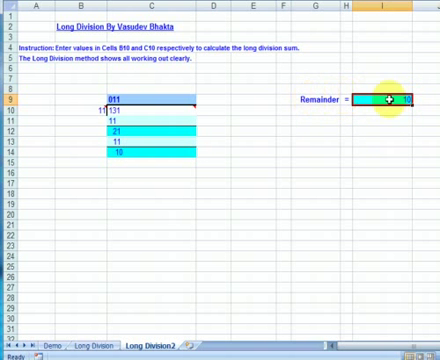
{"action": "mouse_move", "coordinate": [304, 114]}
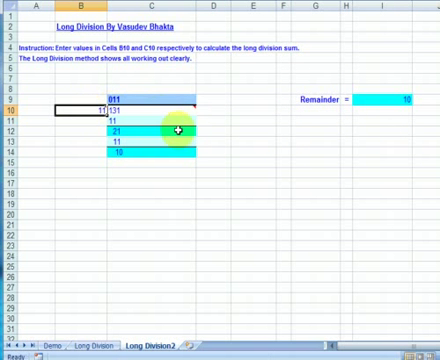
{"action": "mouse_move", "coordinate": [178, 176]}
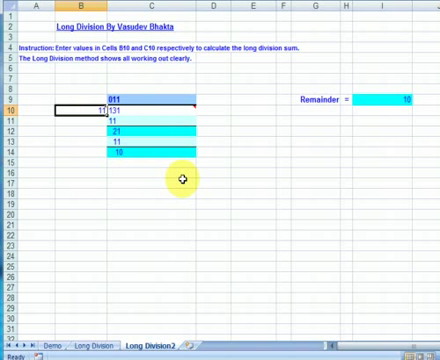
{"action": "mouse_move", "coordinate": [404, 102]}
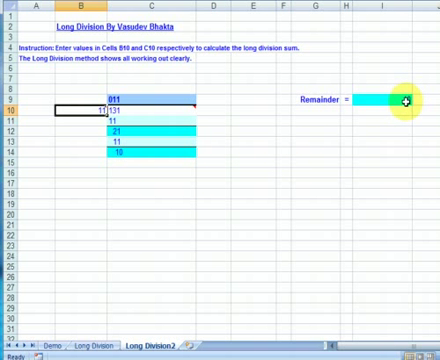